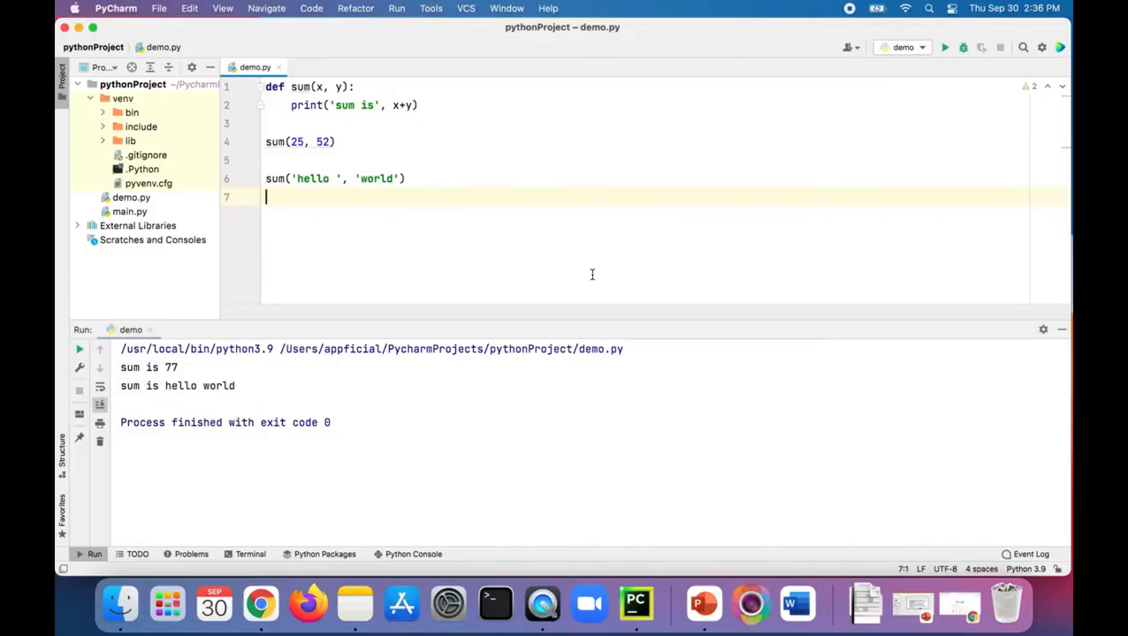
mouse_move(323, 82)
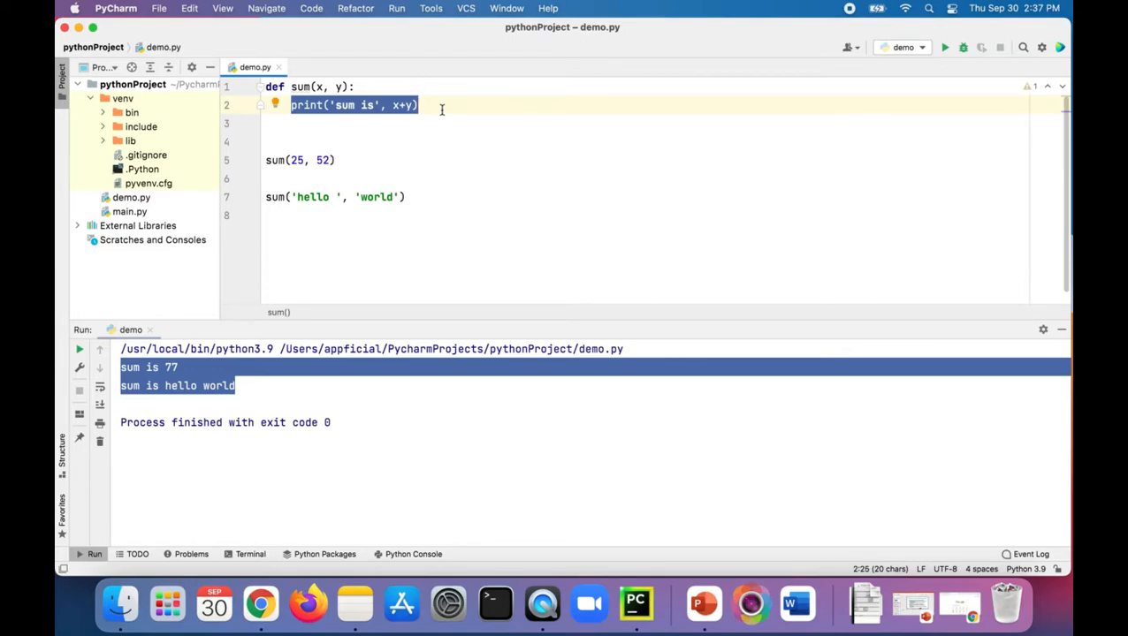
- Replace the print line in sum with 'return x+y'
left_click(453, 104)
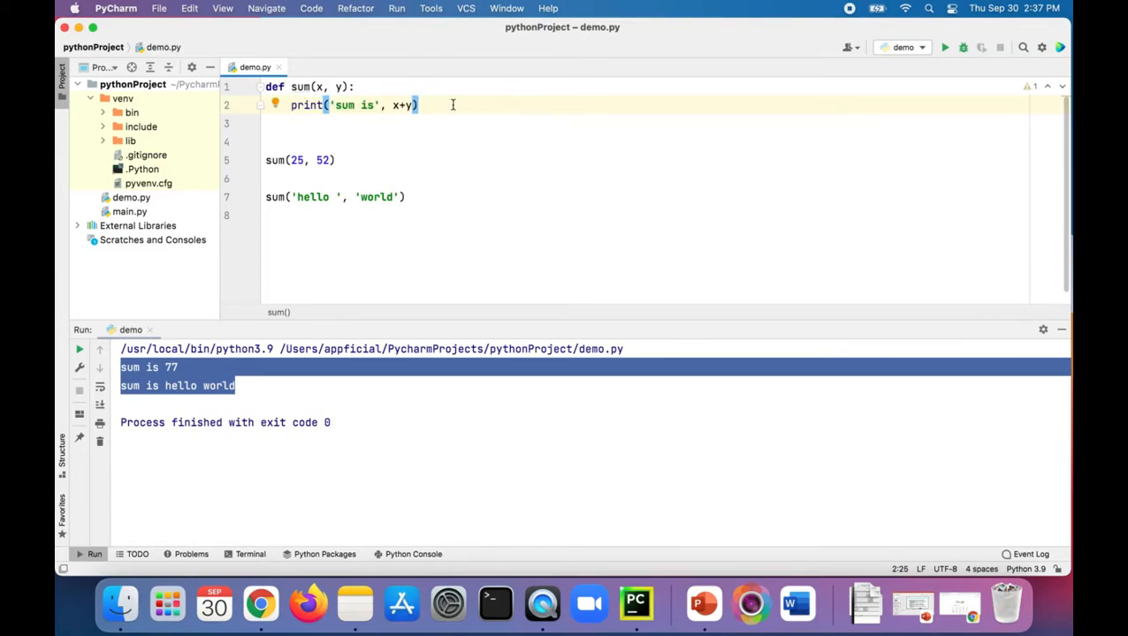
type("return")
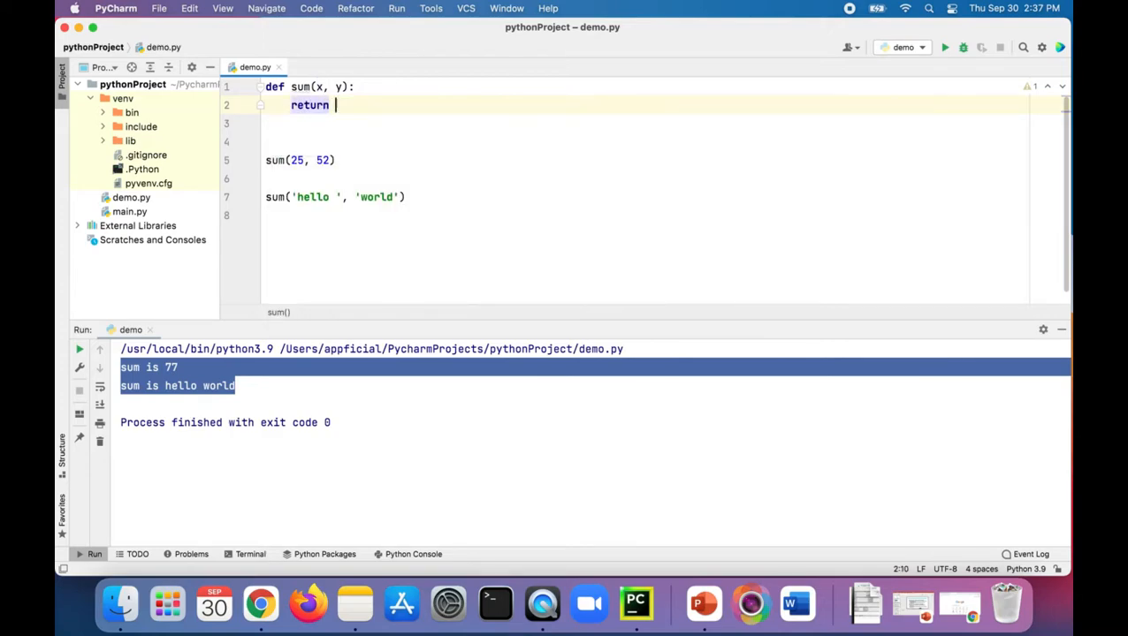
type("x+y")
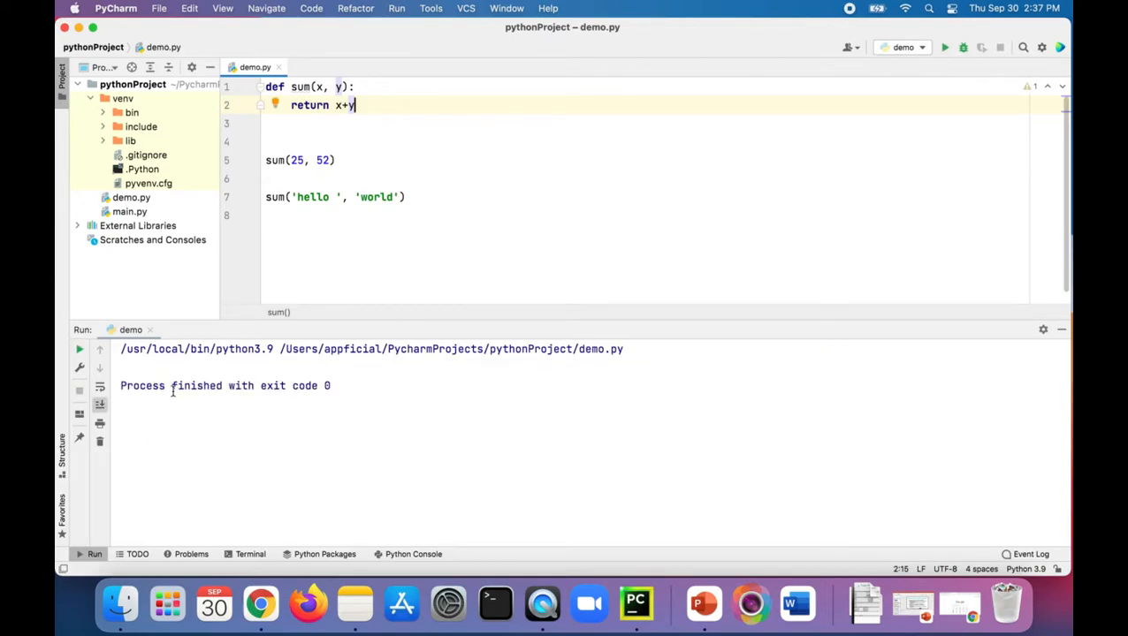
mouse_move(370, 138)
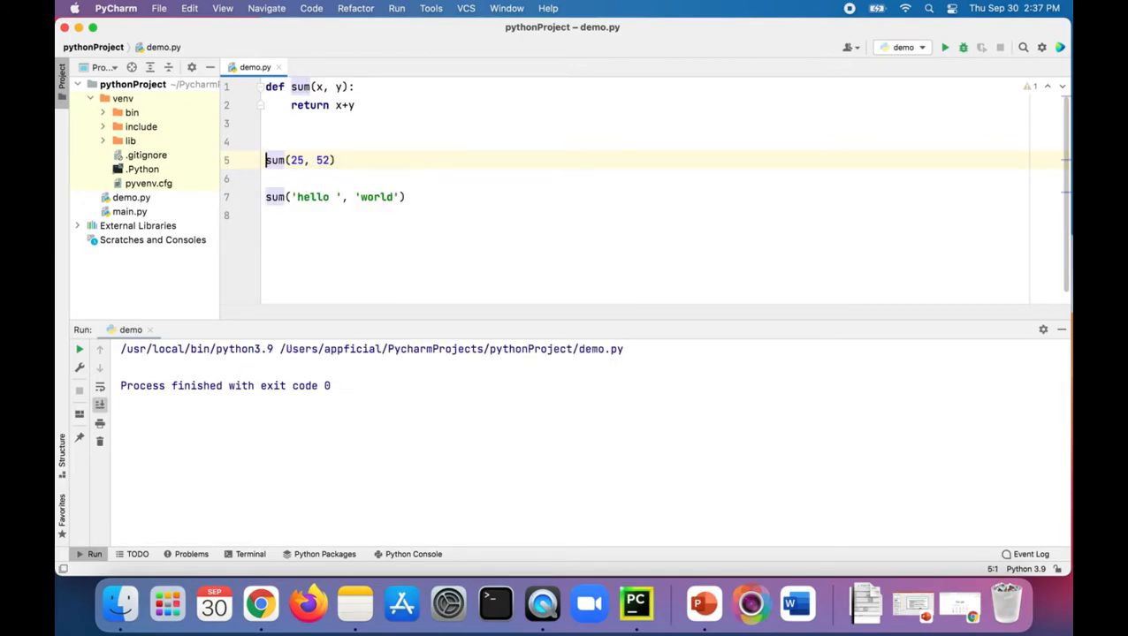
- Assign sum(25, 52) to var, add print(var), and run the script to show 77
type("var =")
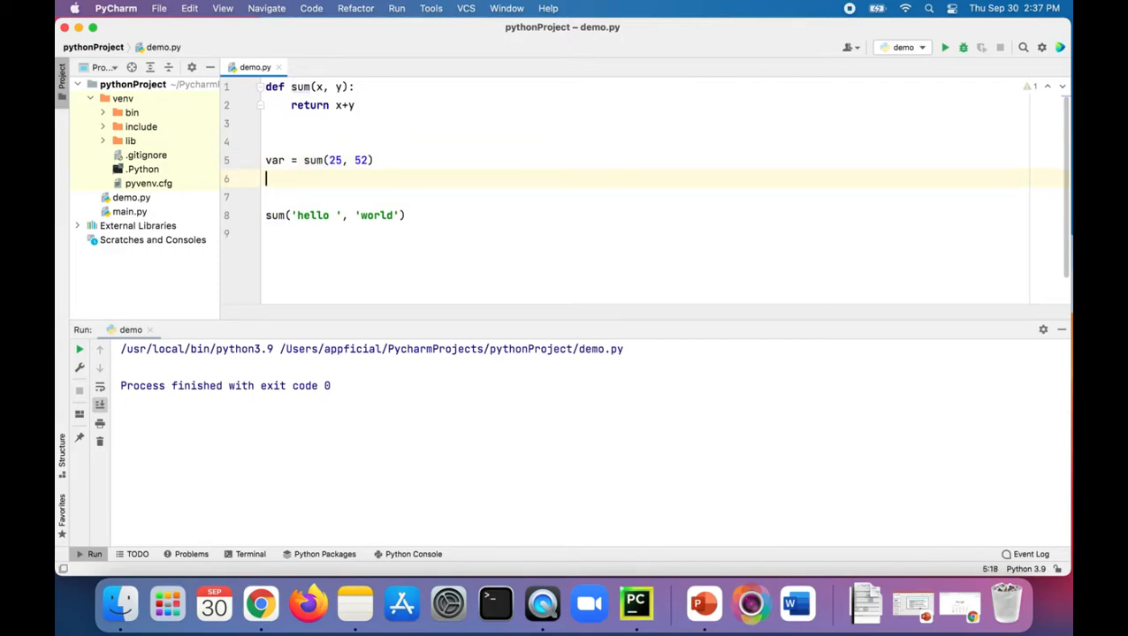
type("print(var)")
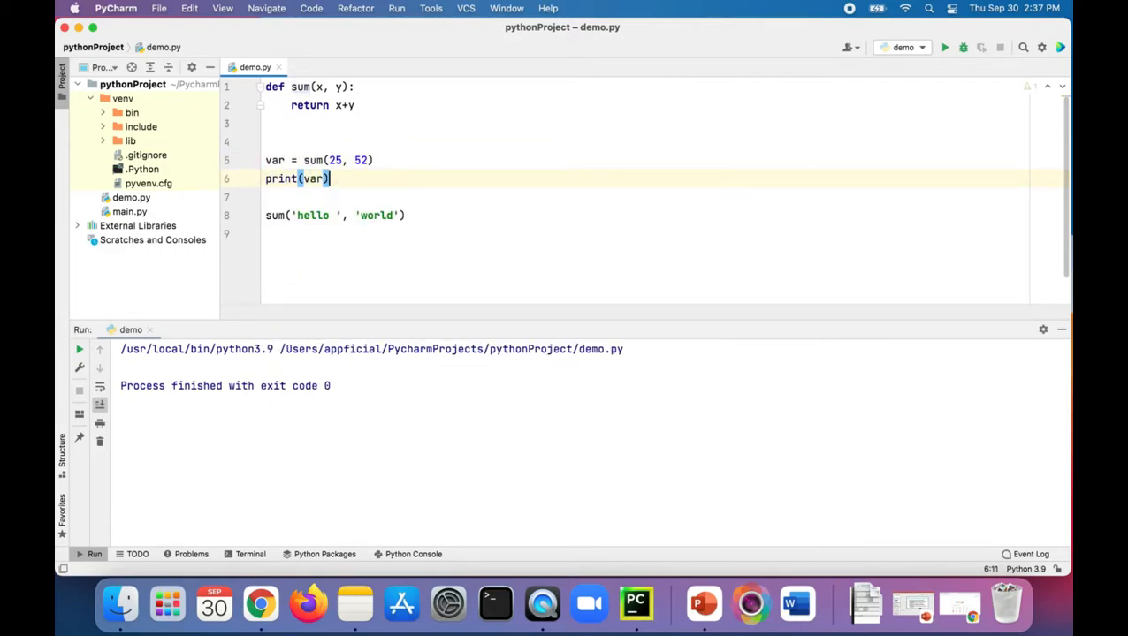
double_click(337, 160)
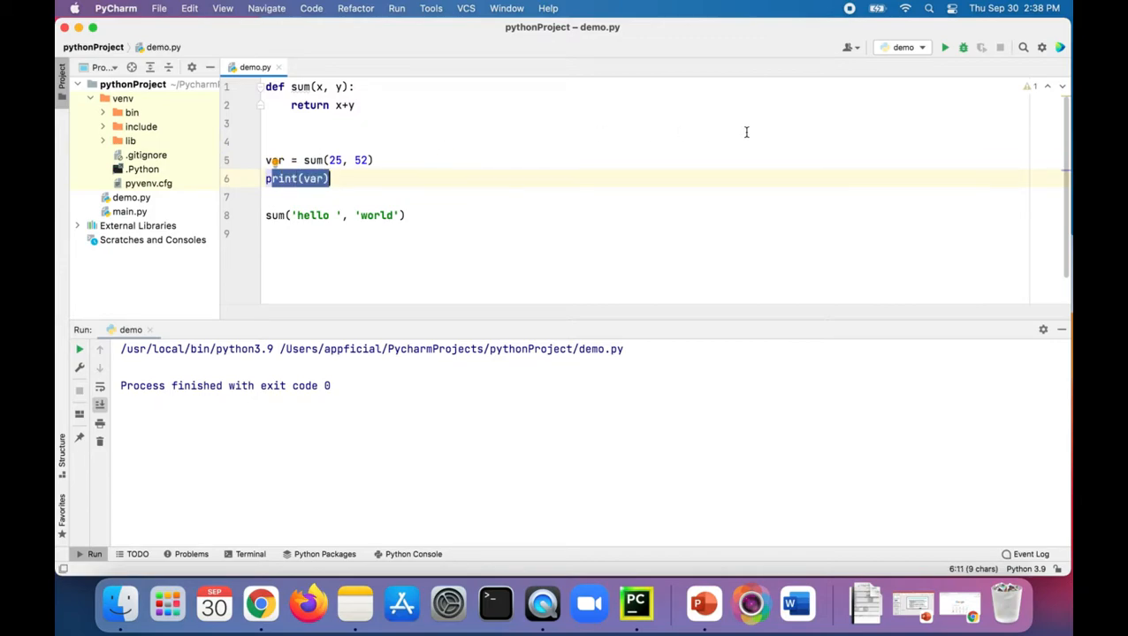
mouse_move(933, 53)
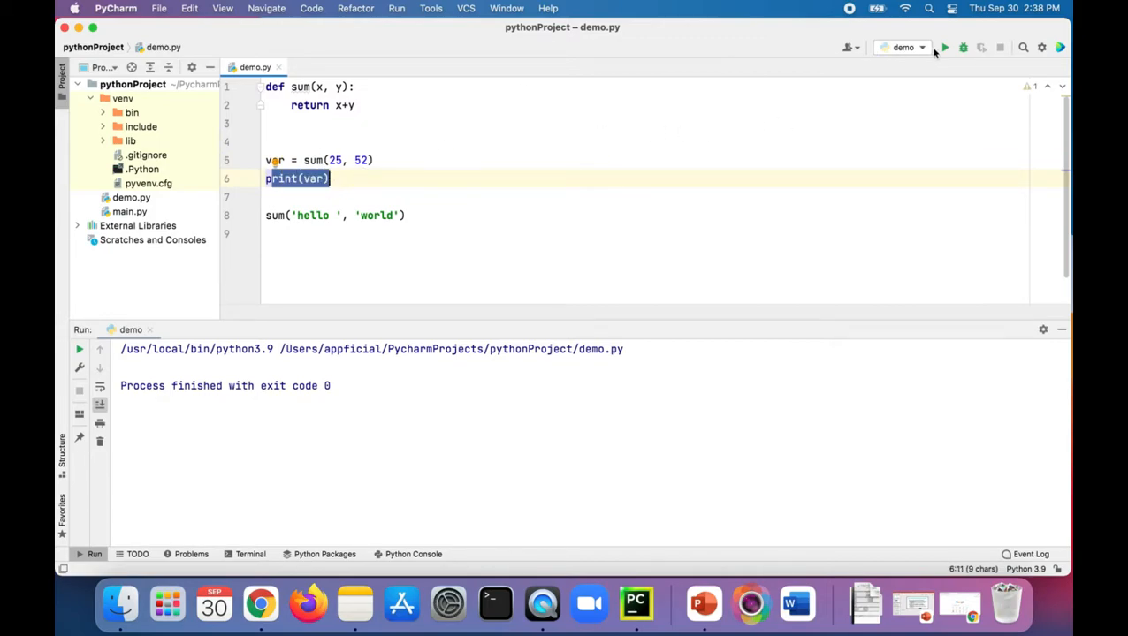
left_click(944, 47)
type("str = ")
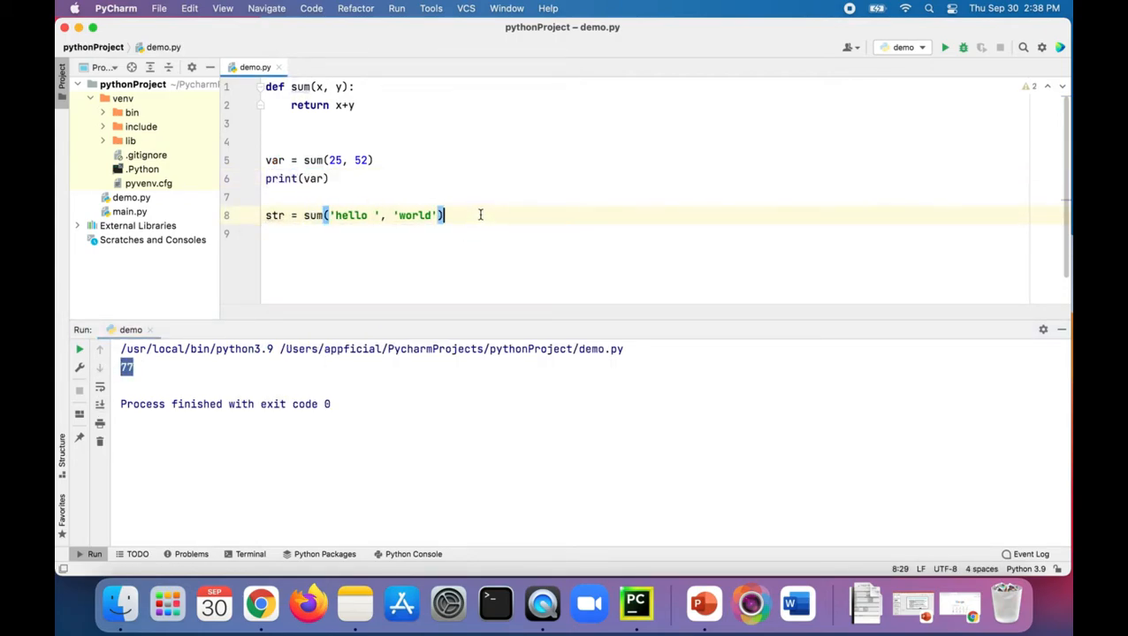
- Add print(str) and rerun so the console shows 77 and hello world
type("print(str")
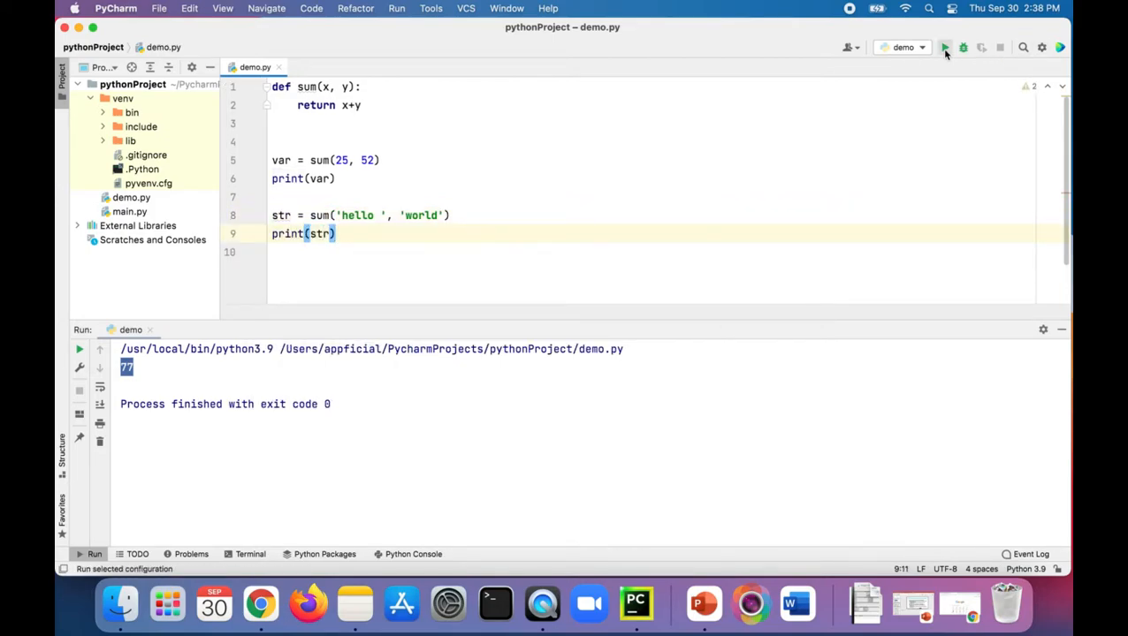
left_click(945, 47)
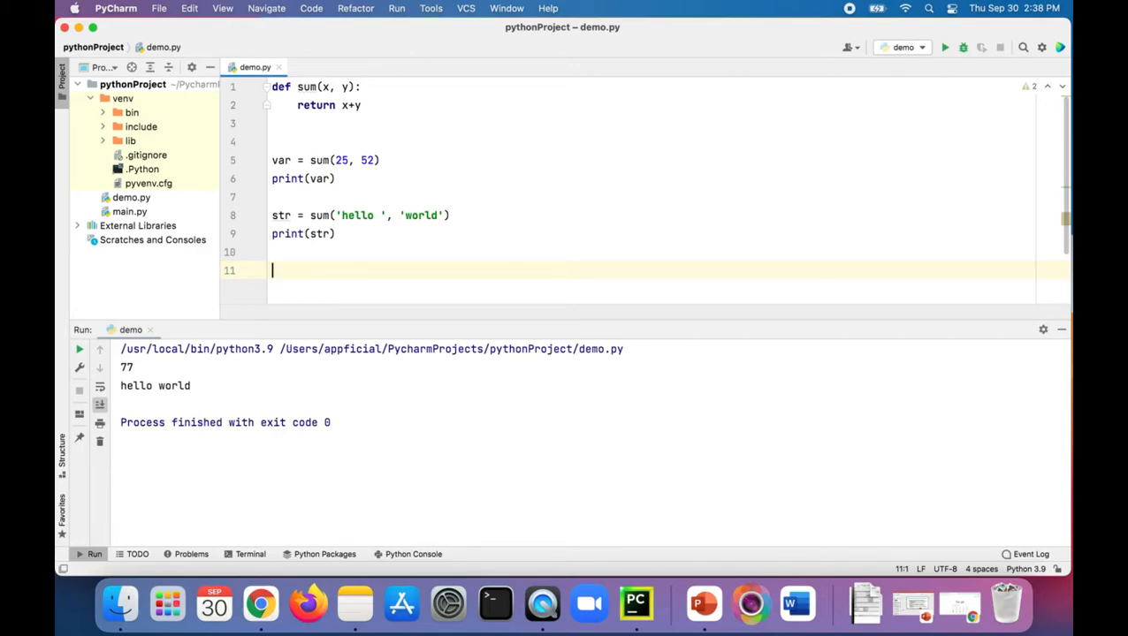
- Add print(sum(12, 34)) and run the script to show 46
type("print()")
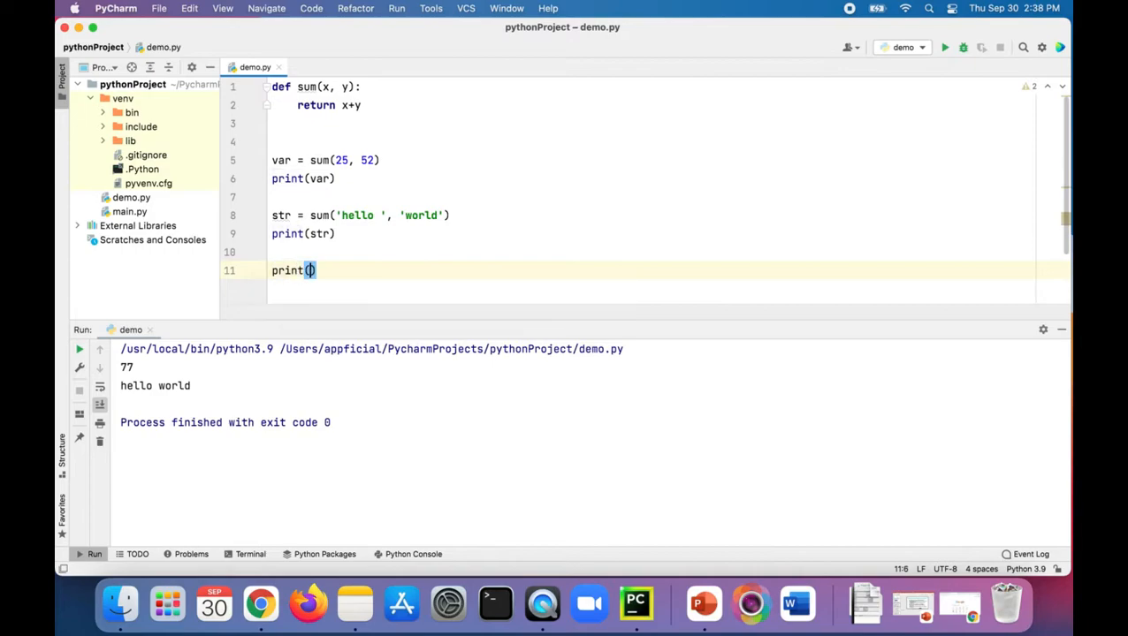
type("sum(1")
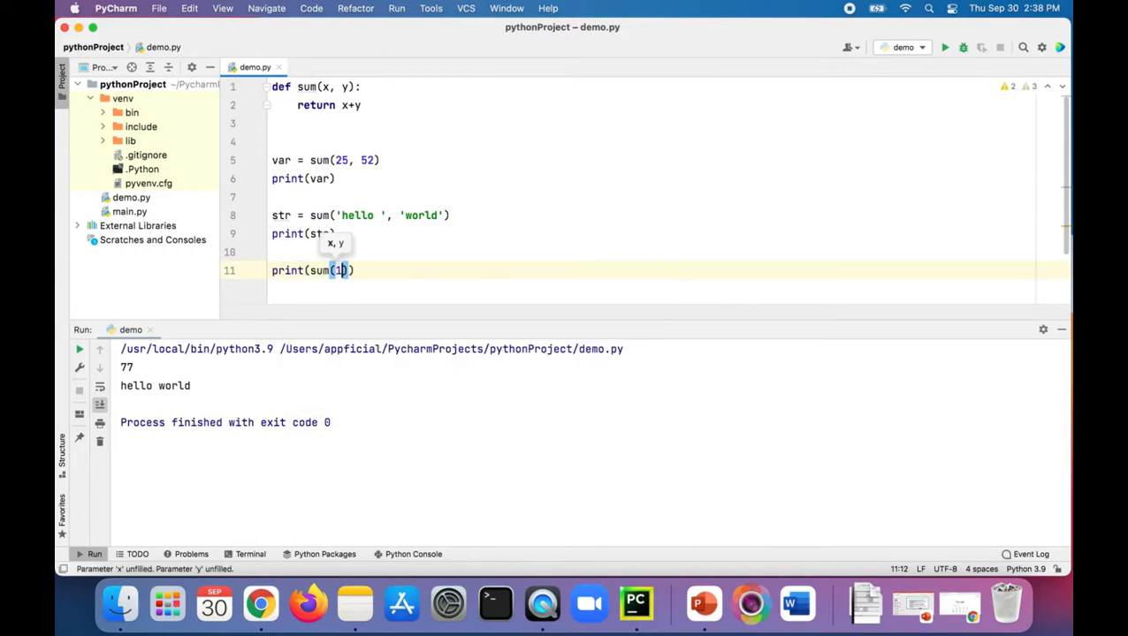
type("2, 34")
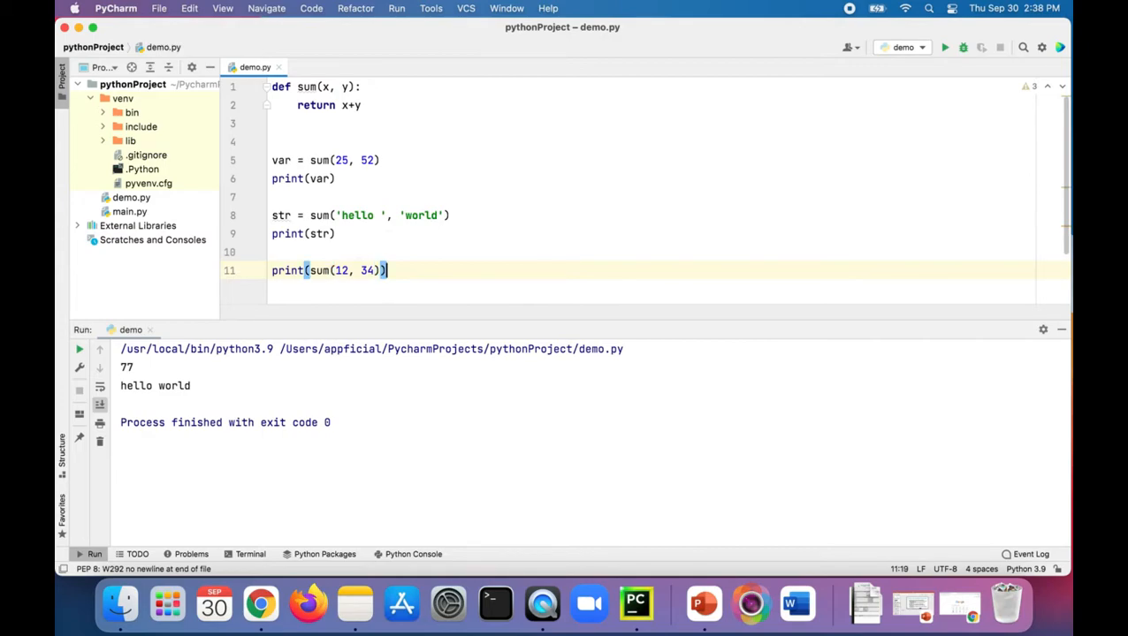
left_click(944, 46)
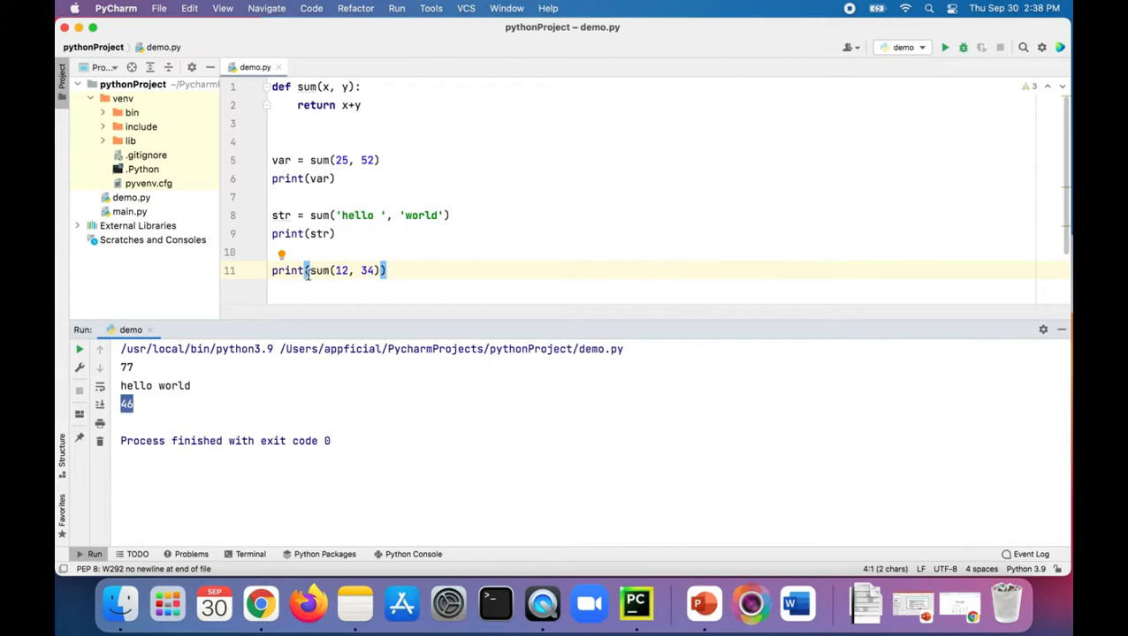
- Label the call with 'the sum is' and rerun to show 'the sum is 46'
left_click(525, 290)
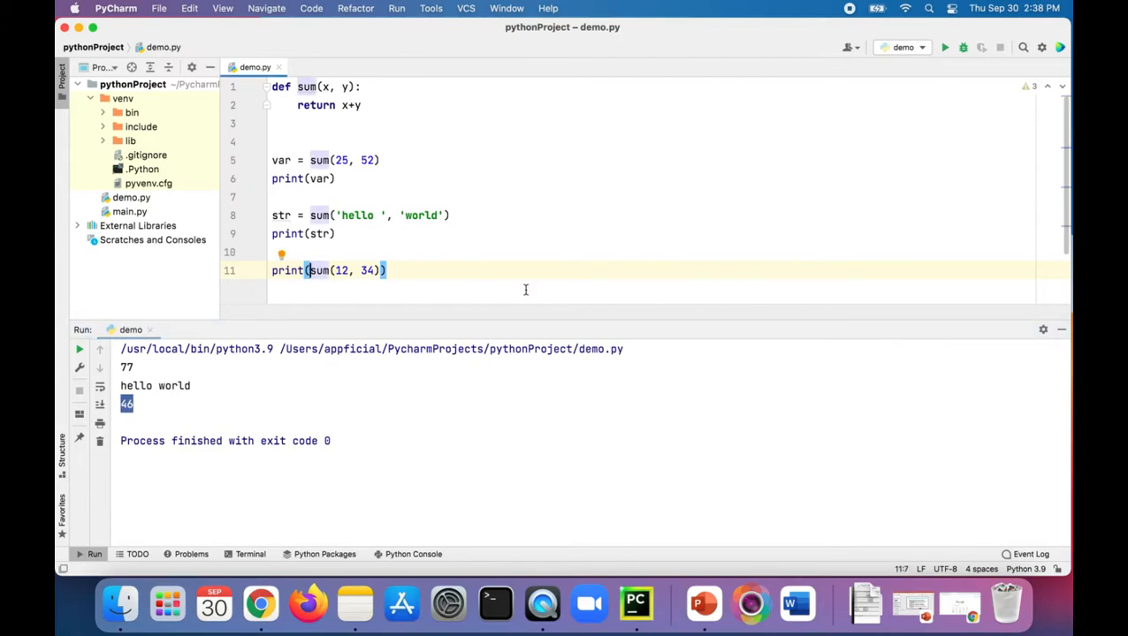
type("'the sum is',")
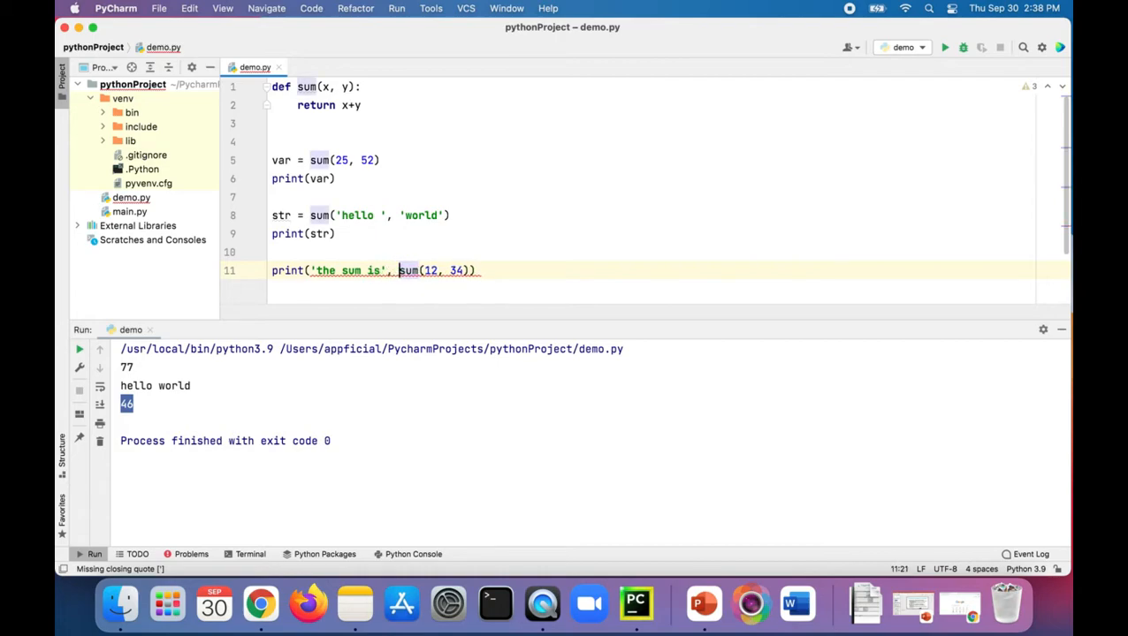
left_click(944, 47)
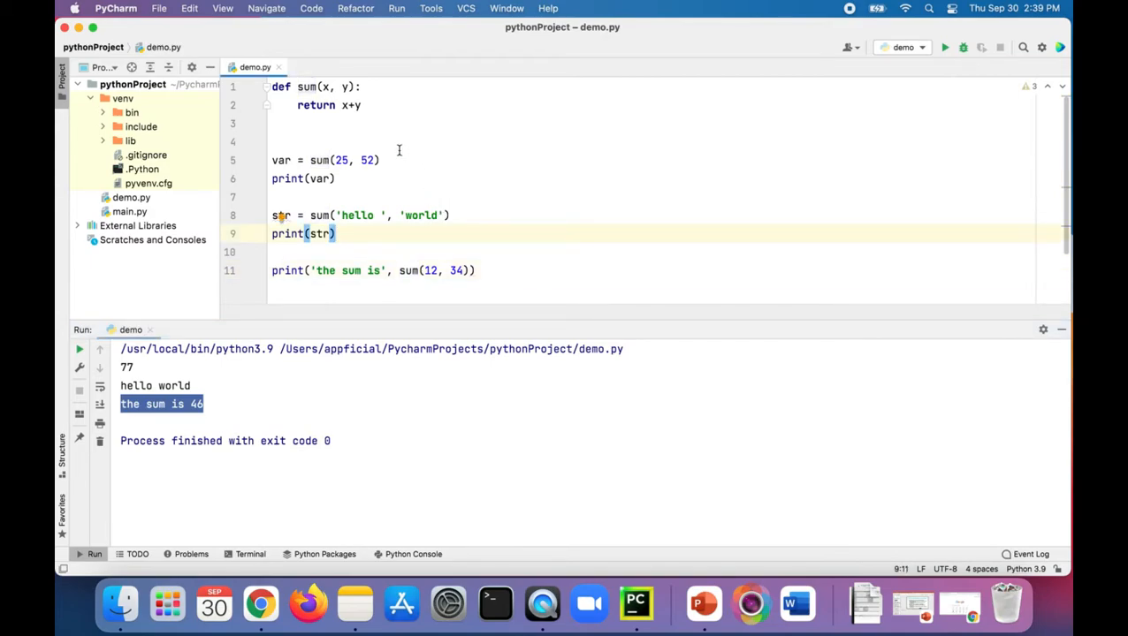
mouse_move(393, 141)
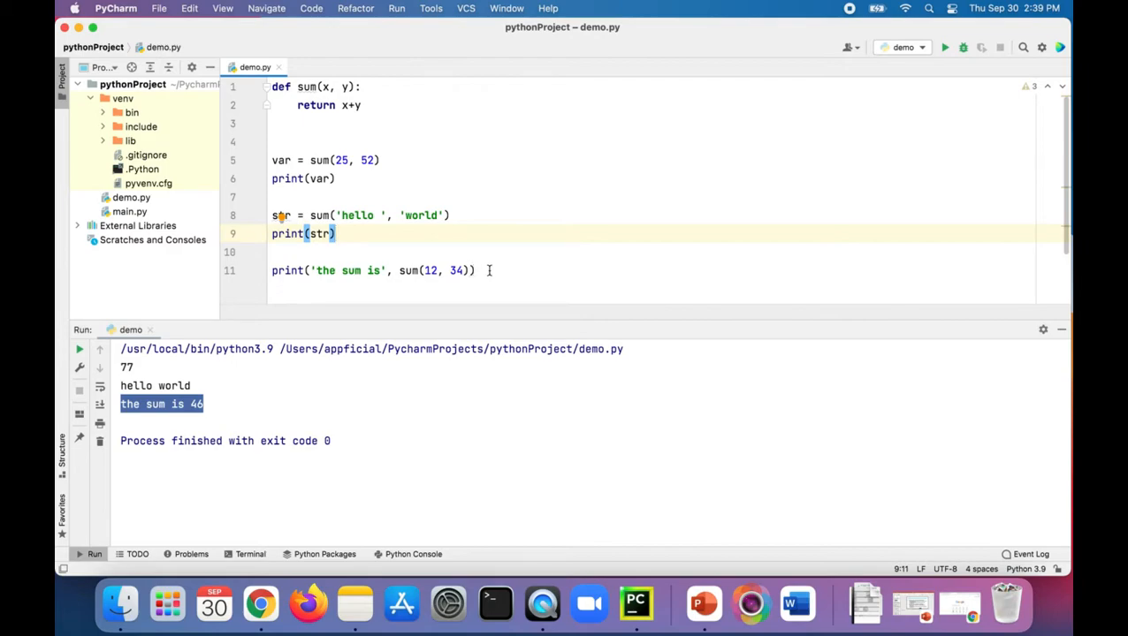
- Change var's second argument from 52 to sum(3, 4) and rerun to print 32
left_click(473, 271)
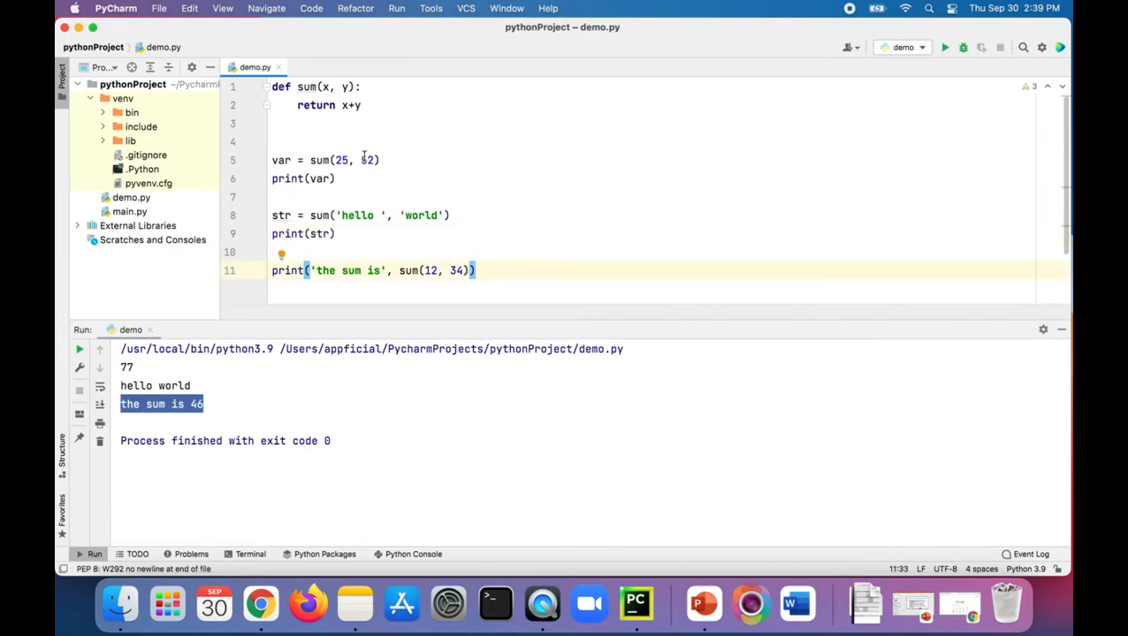
type("sume")
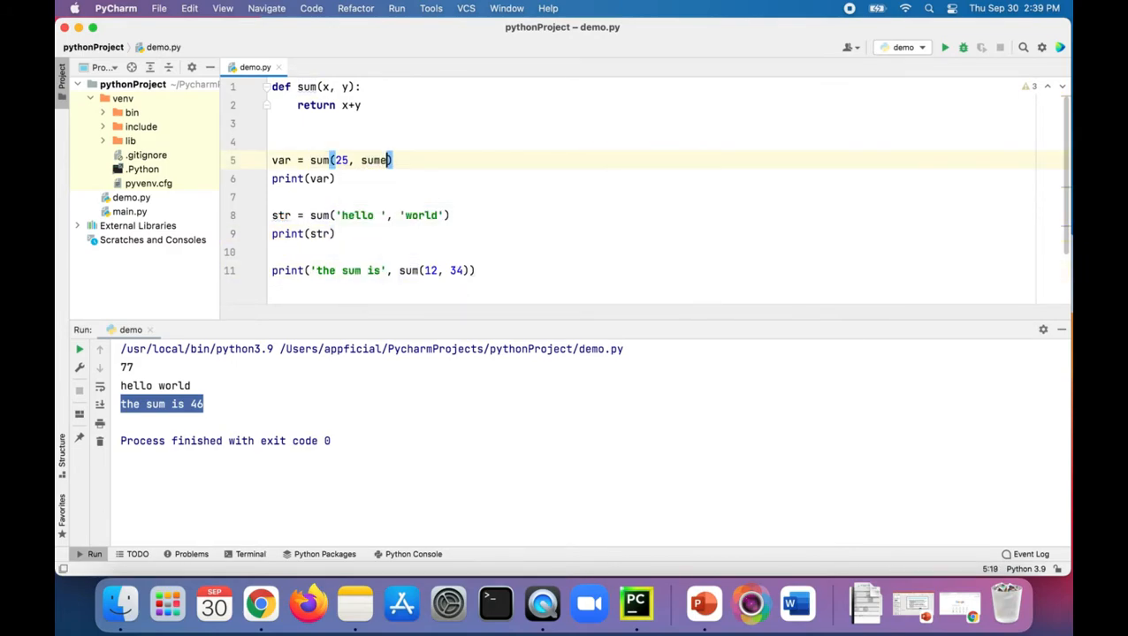
type("(3")
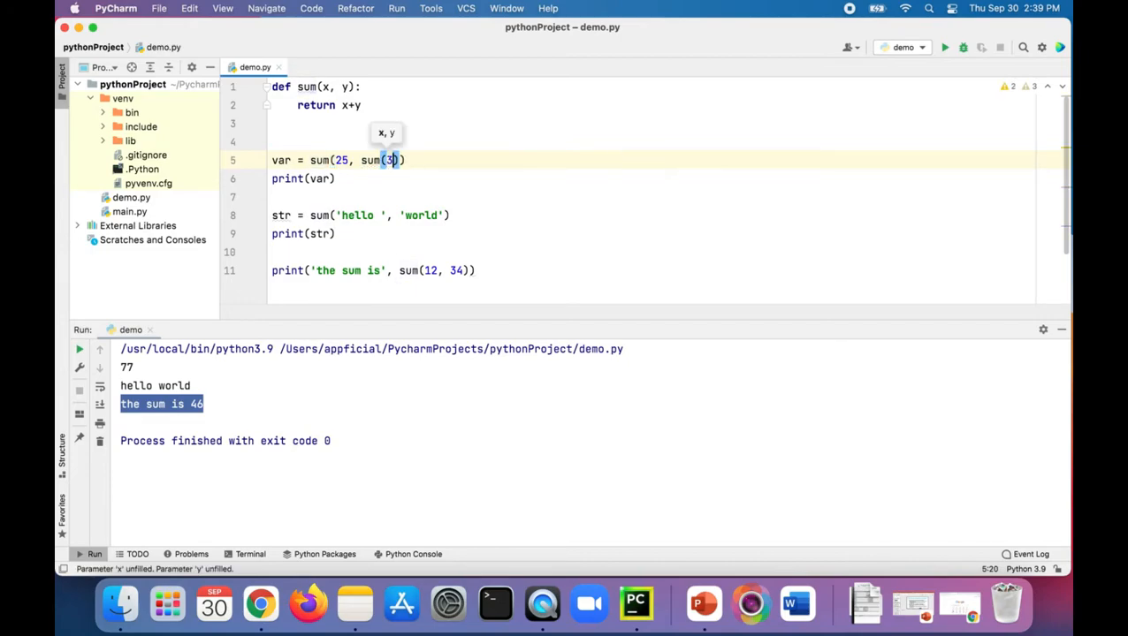
type("3,")
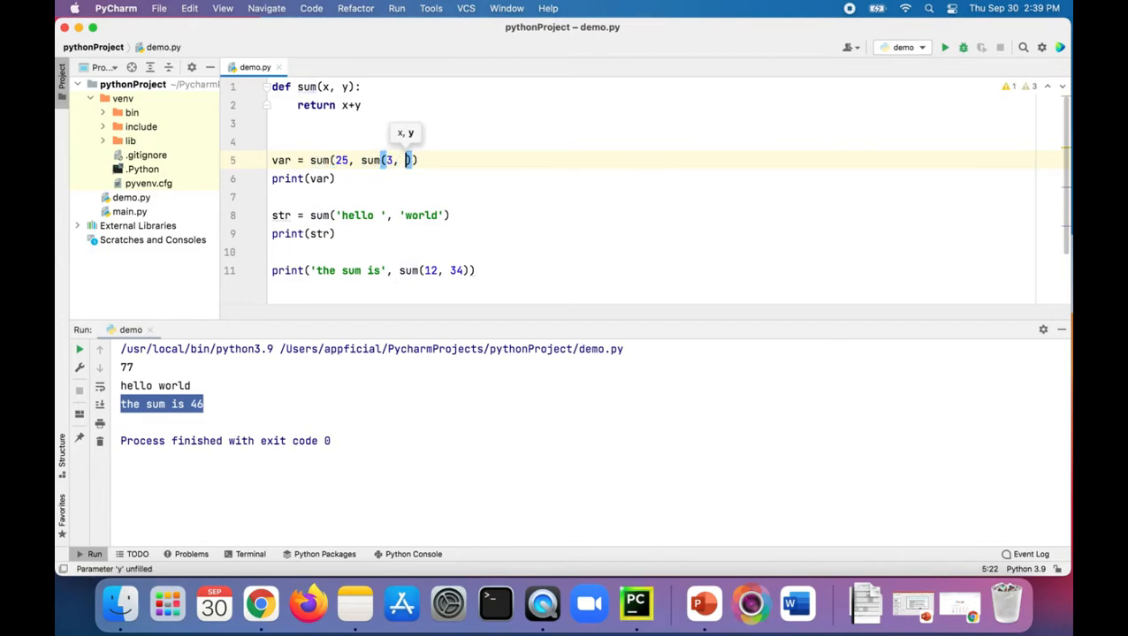
type("4")
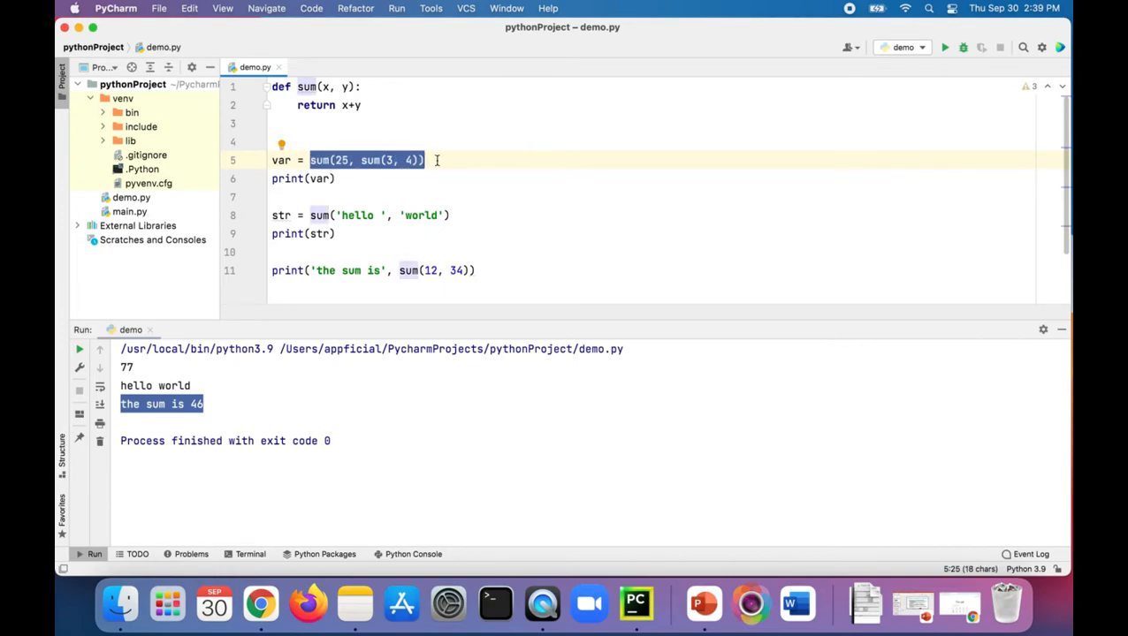
left_click(944, 46)
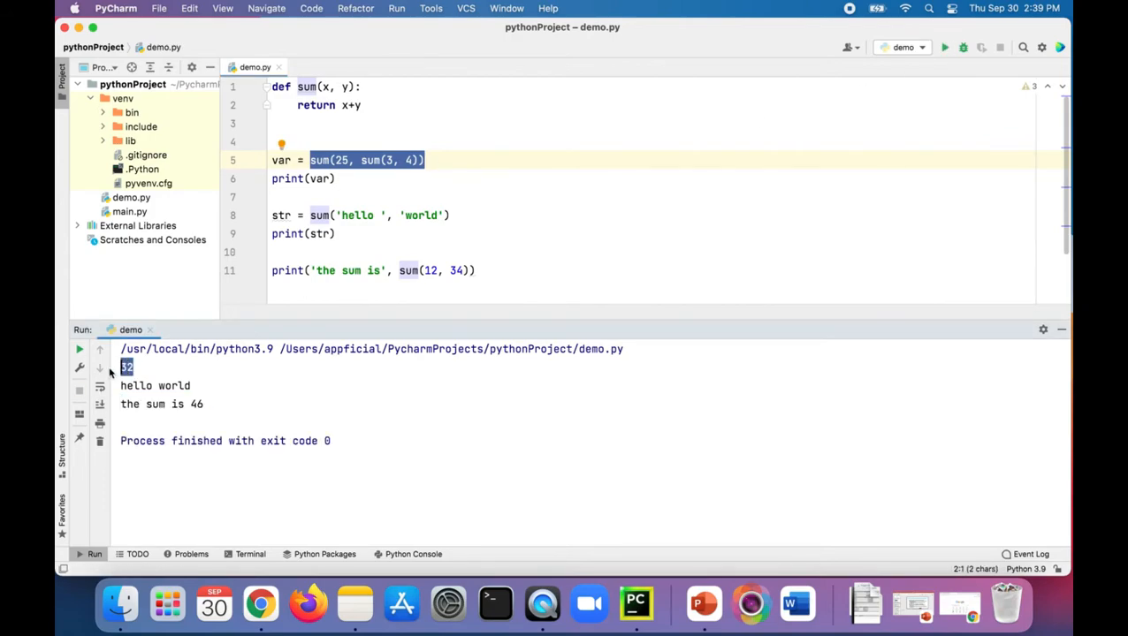
left_click(413, 196)
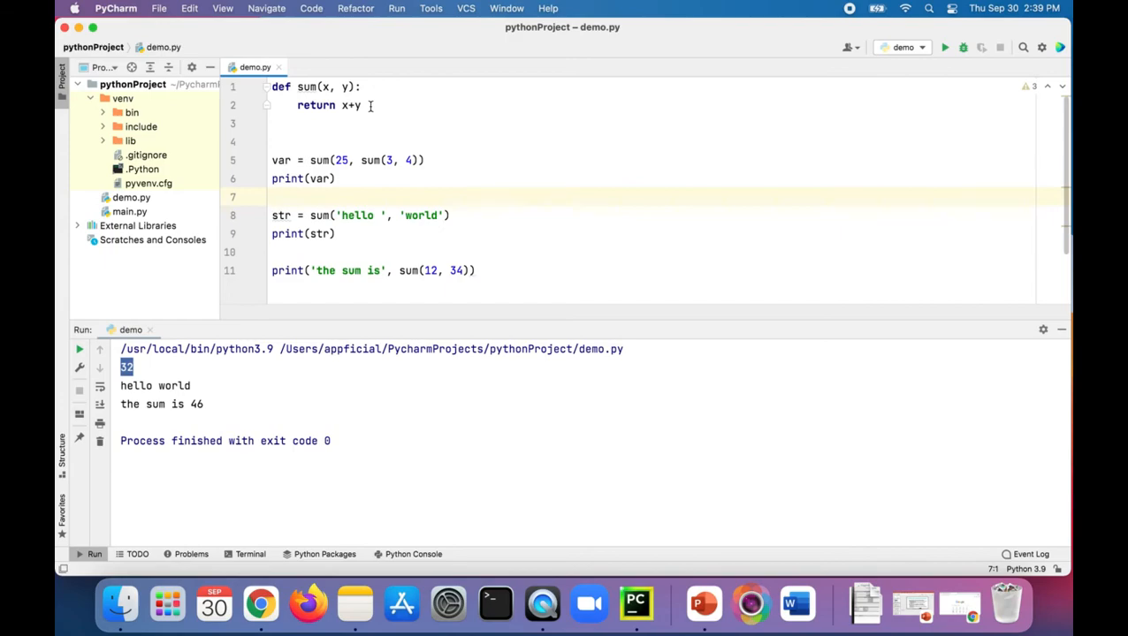
left_click(363, 105)
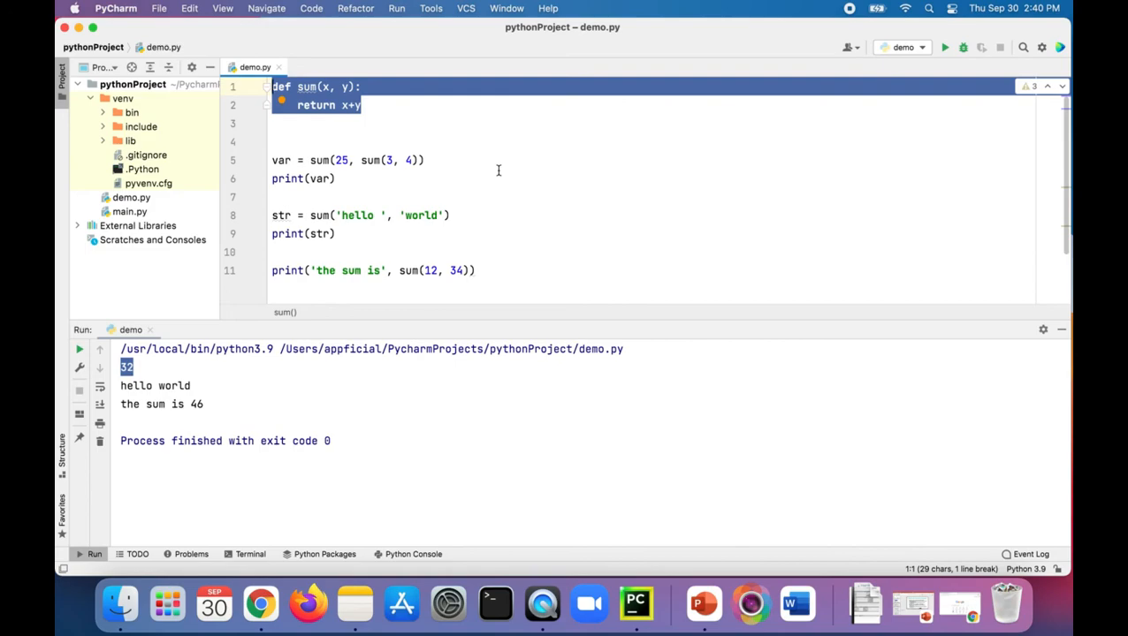
mouse_move(495, 146)
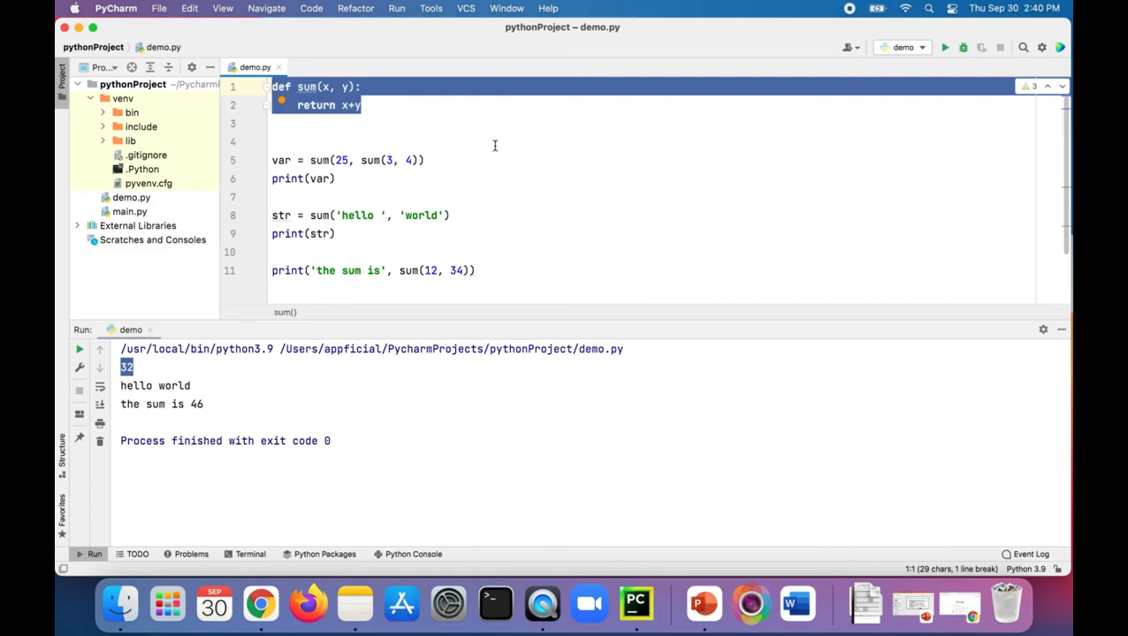